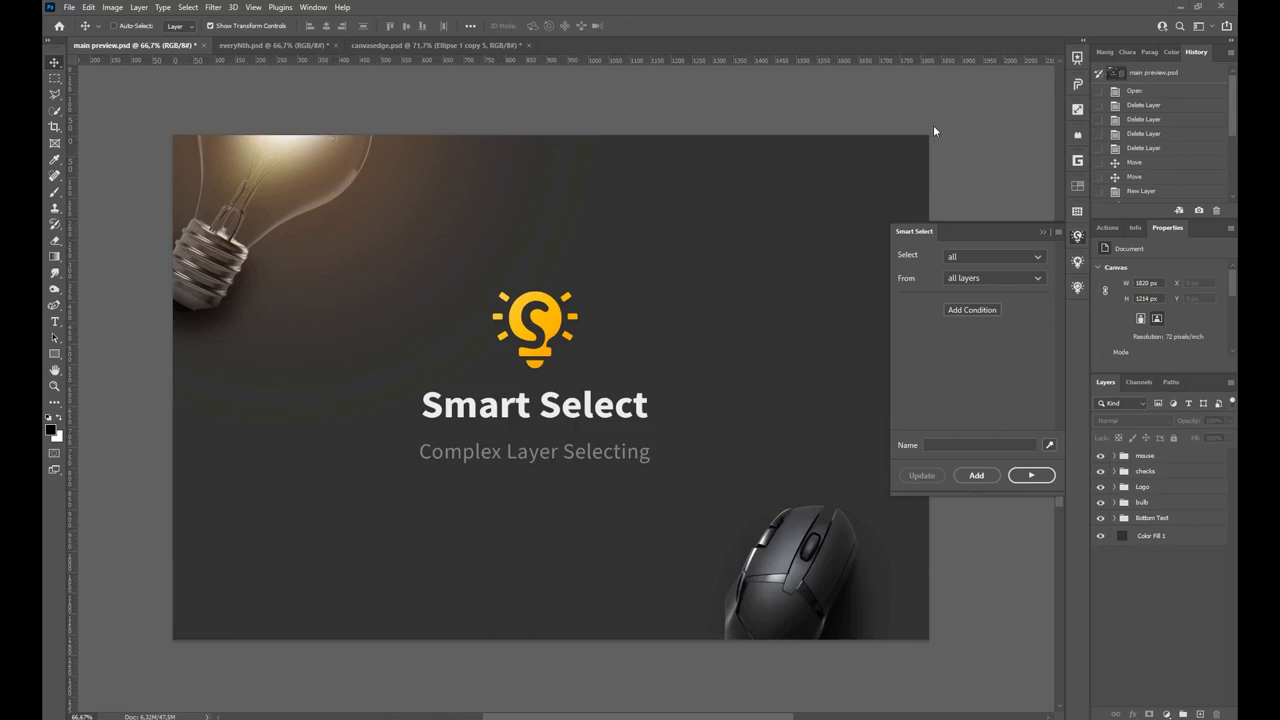
mouse_move(324, 118)
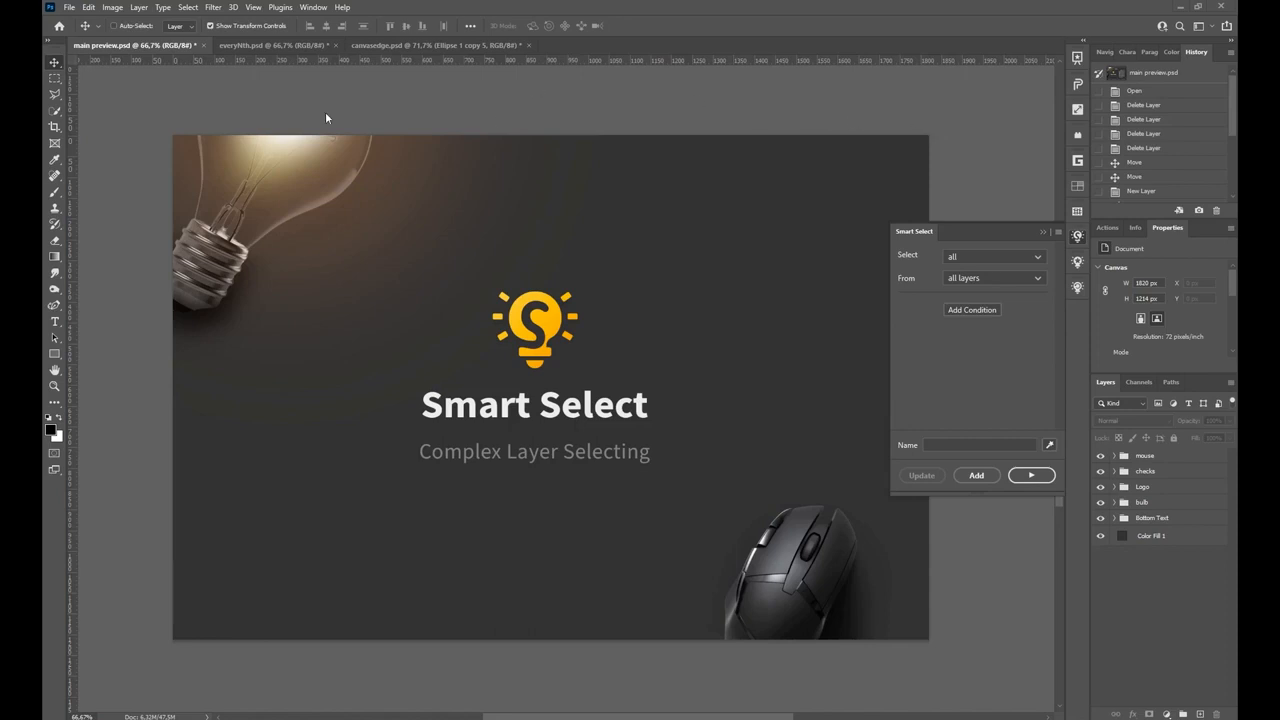
Step: In everynth.psd, set the Smart Select rule to every nth layer from all layers
left_click(270, 44)
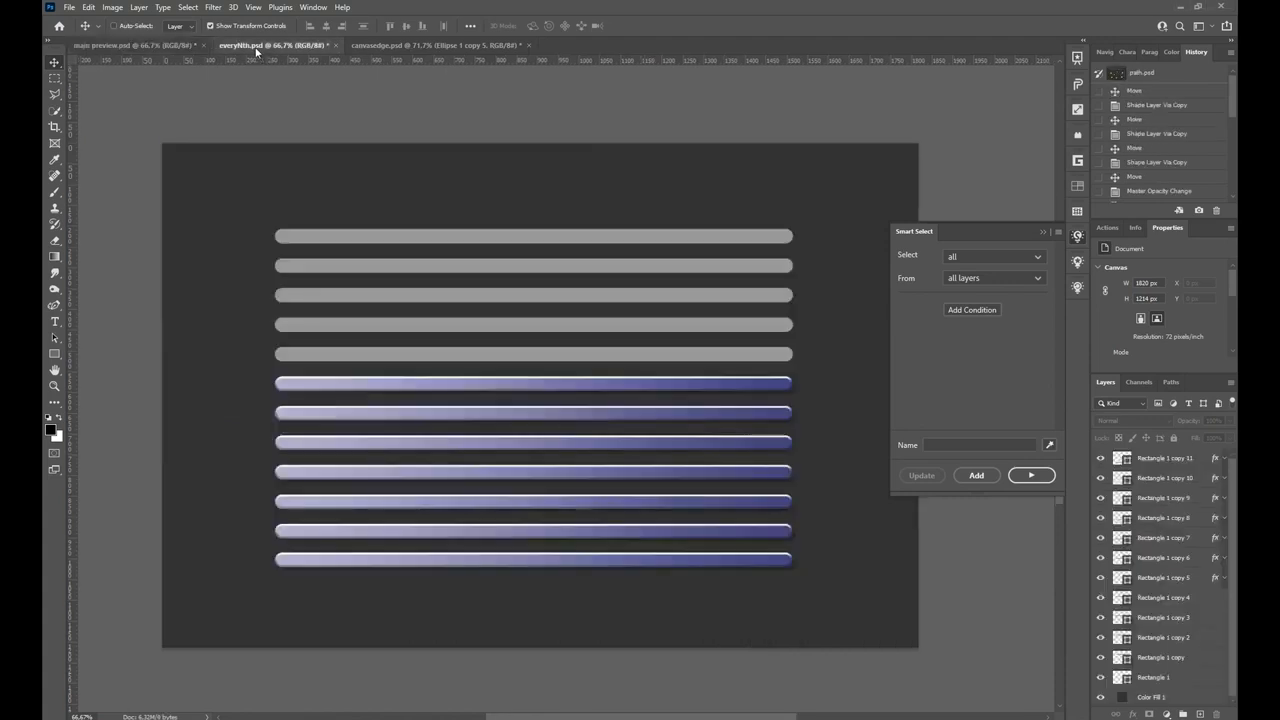
mouse_move(284, 252)
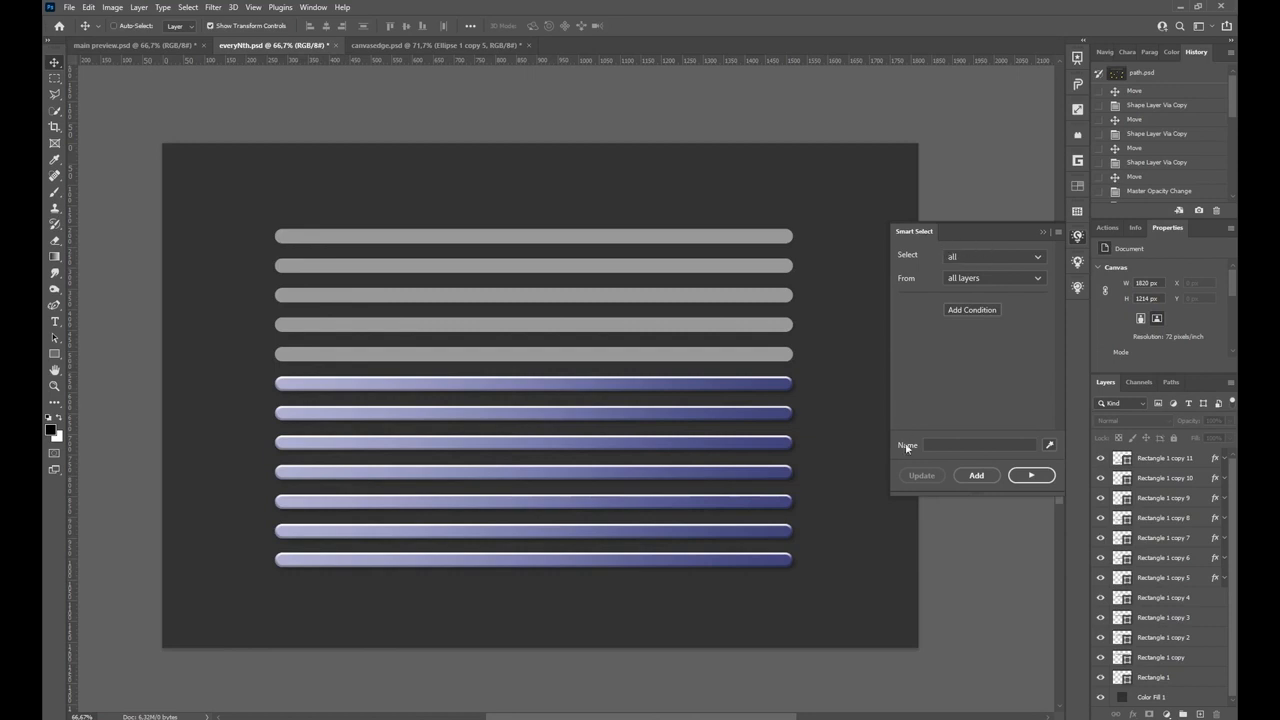
mouse_move(988, 270)
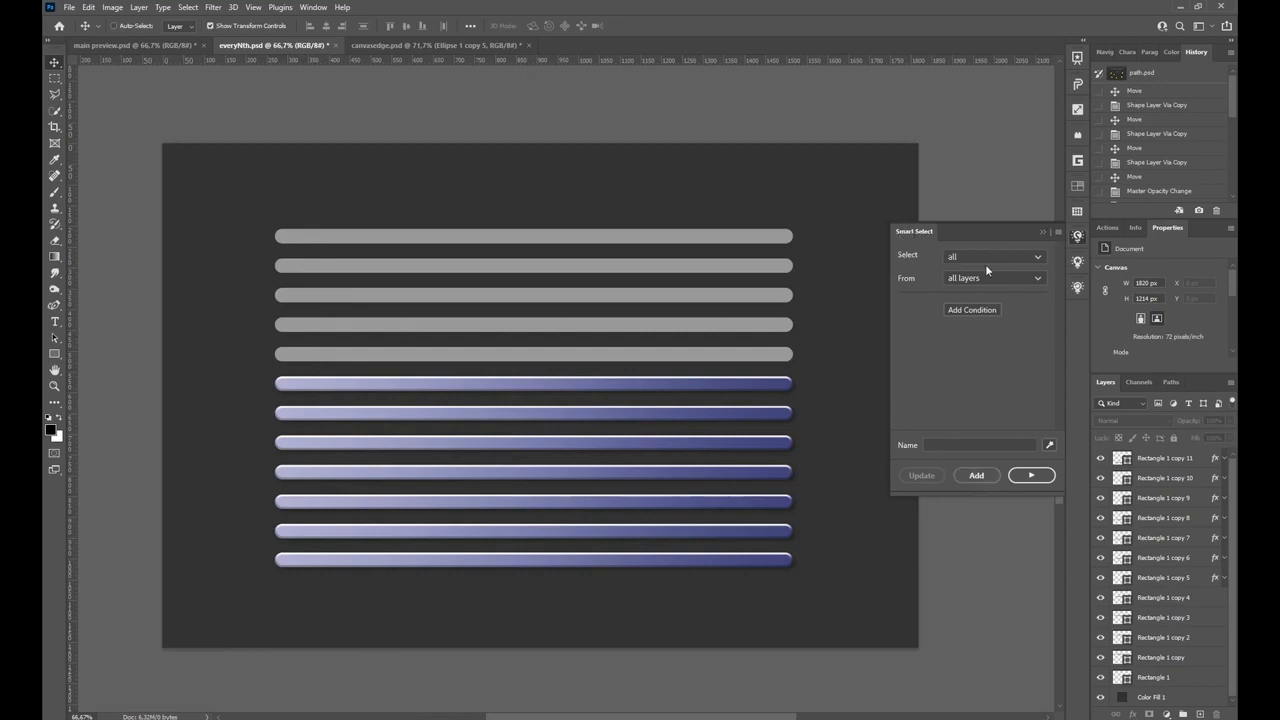
mouse_move(972, 256)
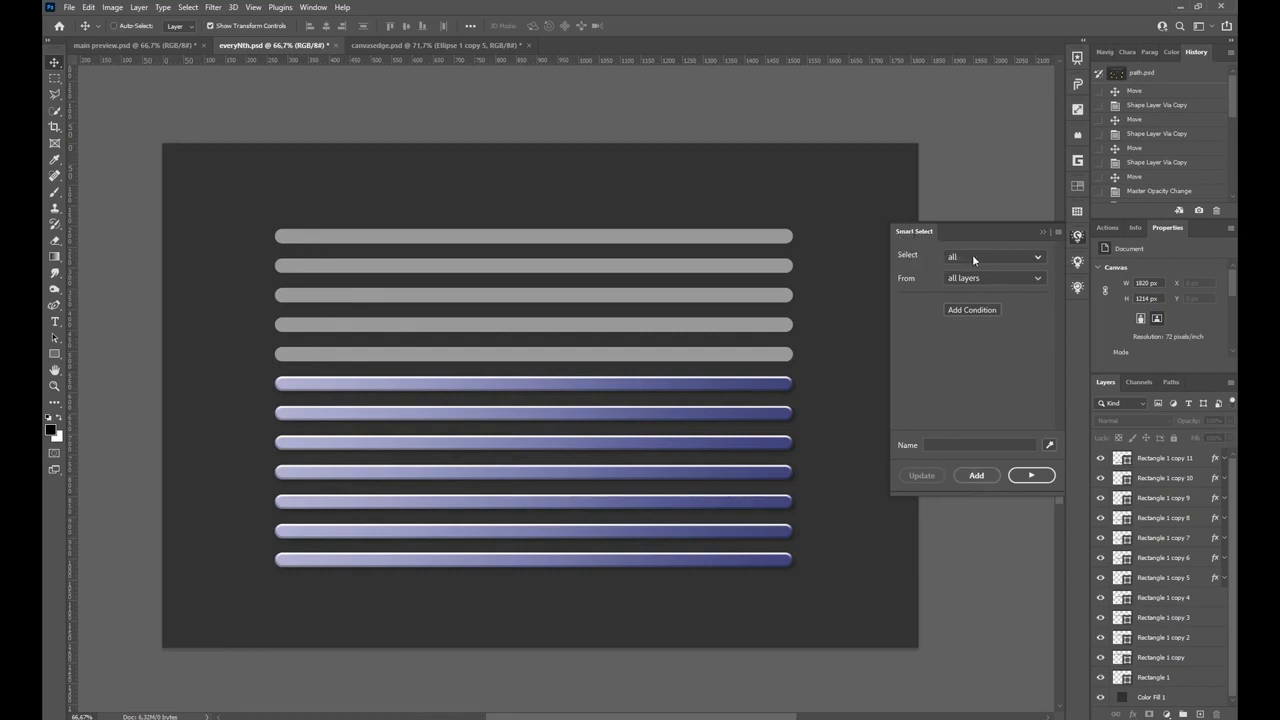
left_click(994, 256)
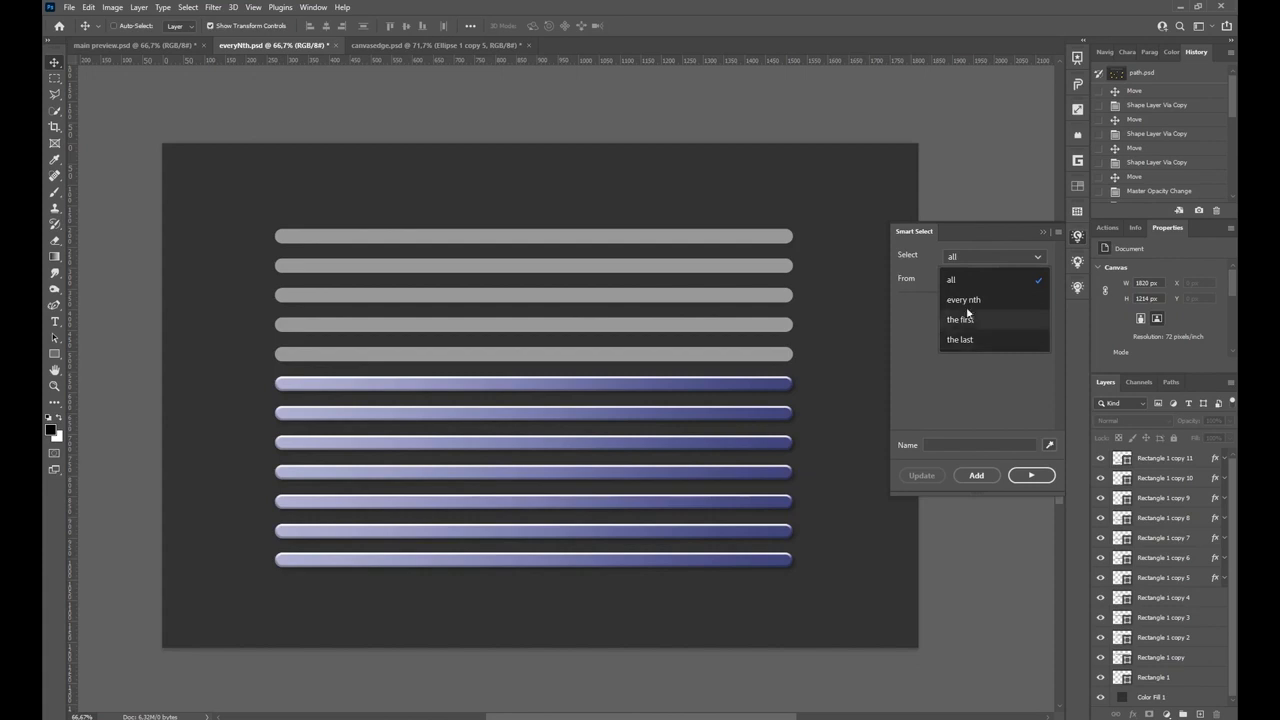
left_click(964, 300)
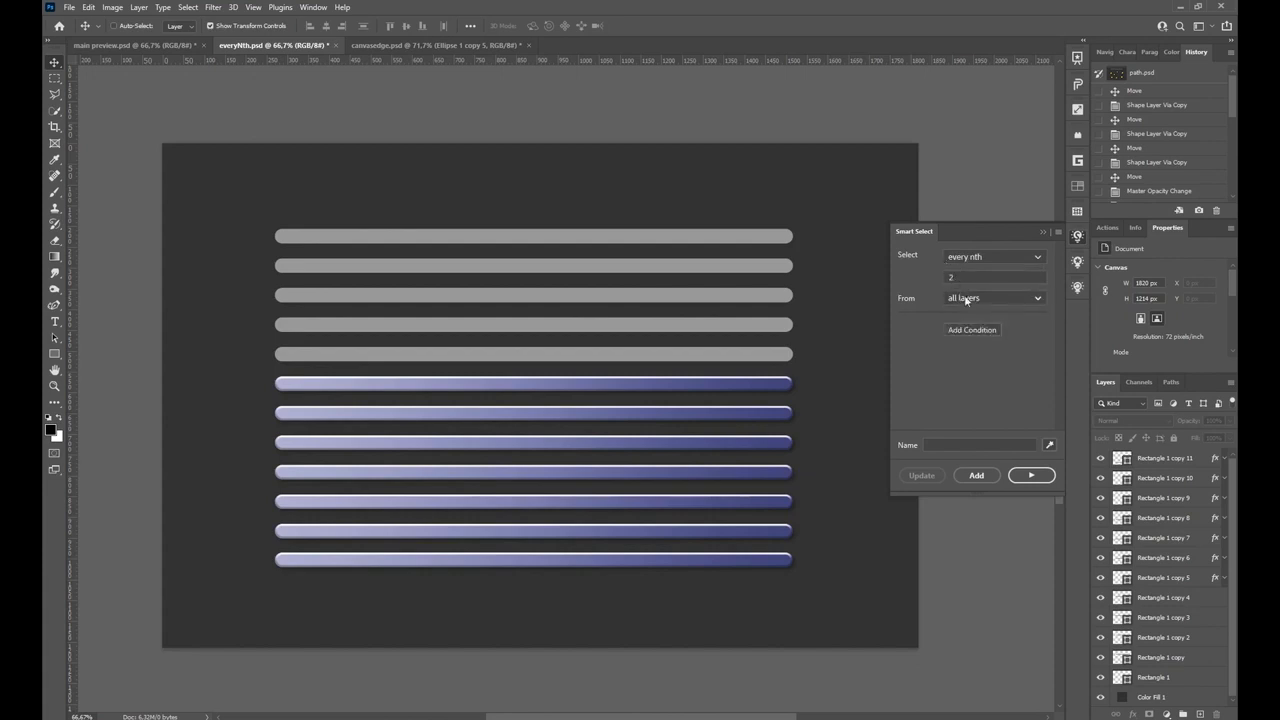
left_click(992, 298)
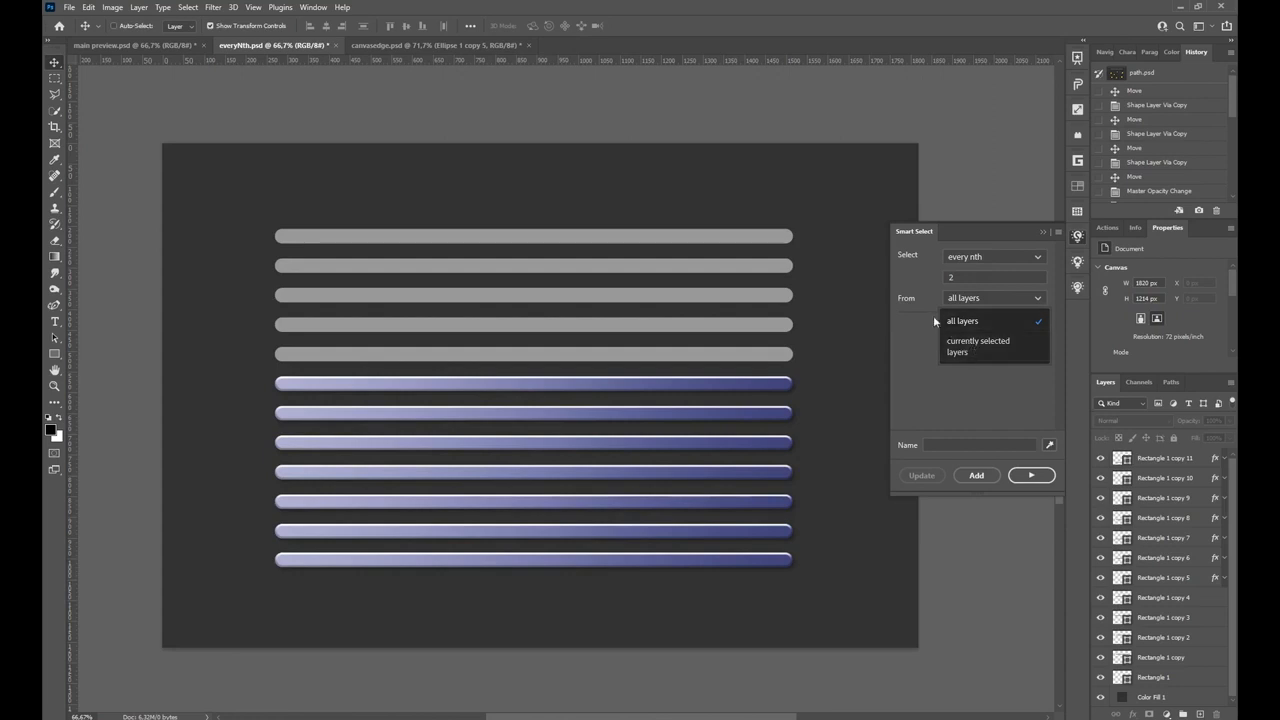
left_click(962, 320)
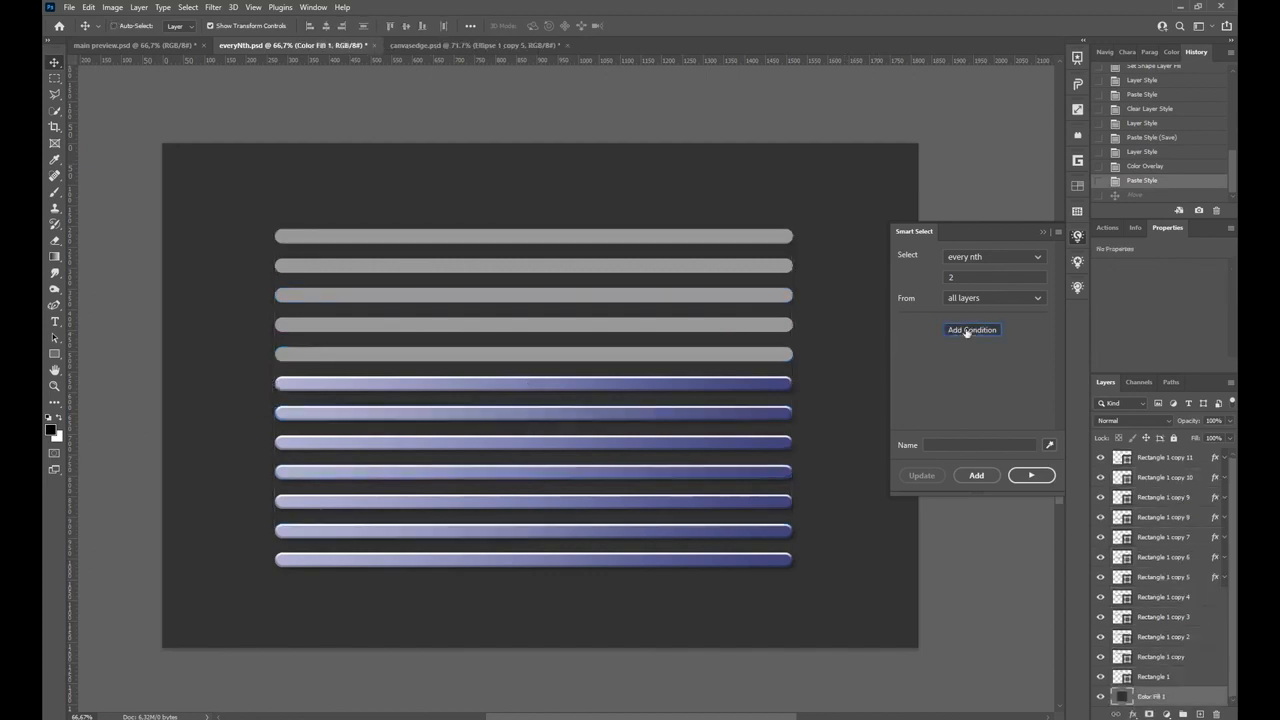
Step: Add a condition row, first choosing font size as the property to test
left_click(972, 330)
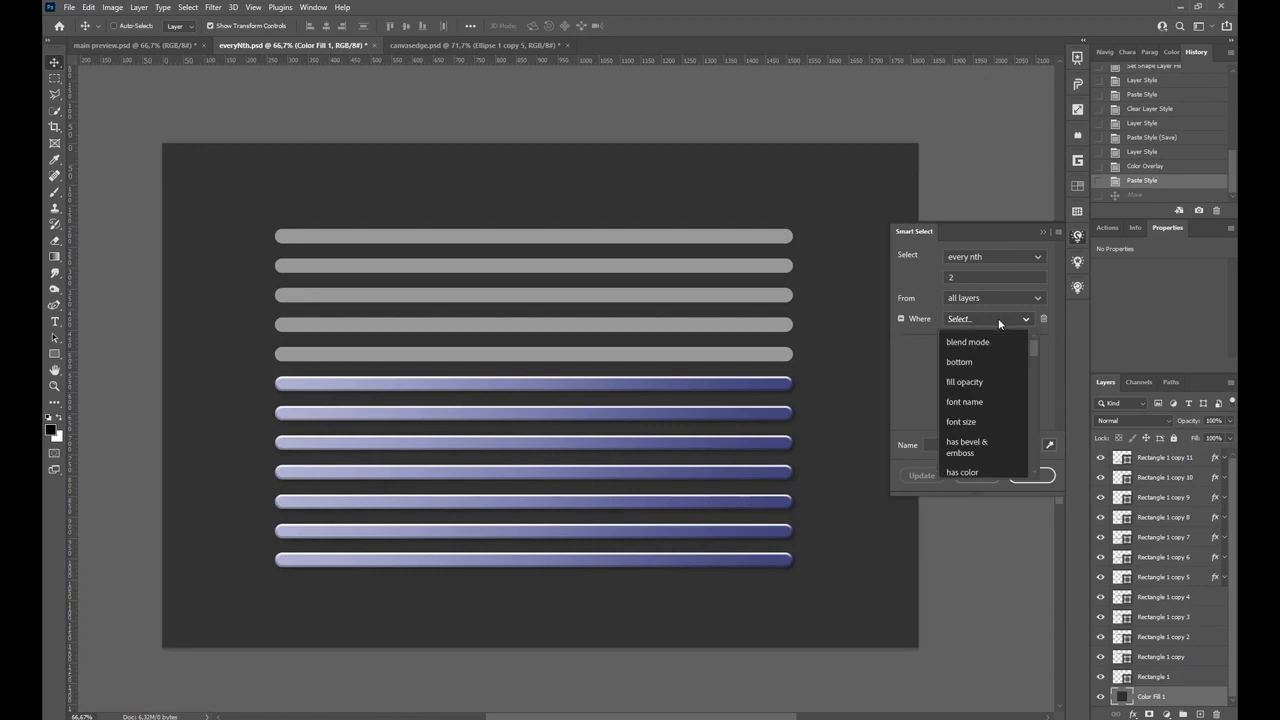
mouse_move(1036, 352)
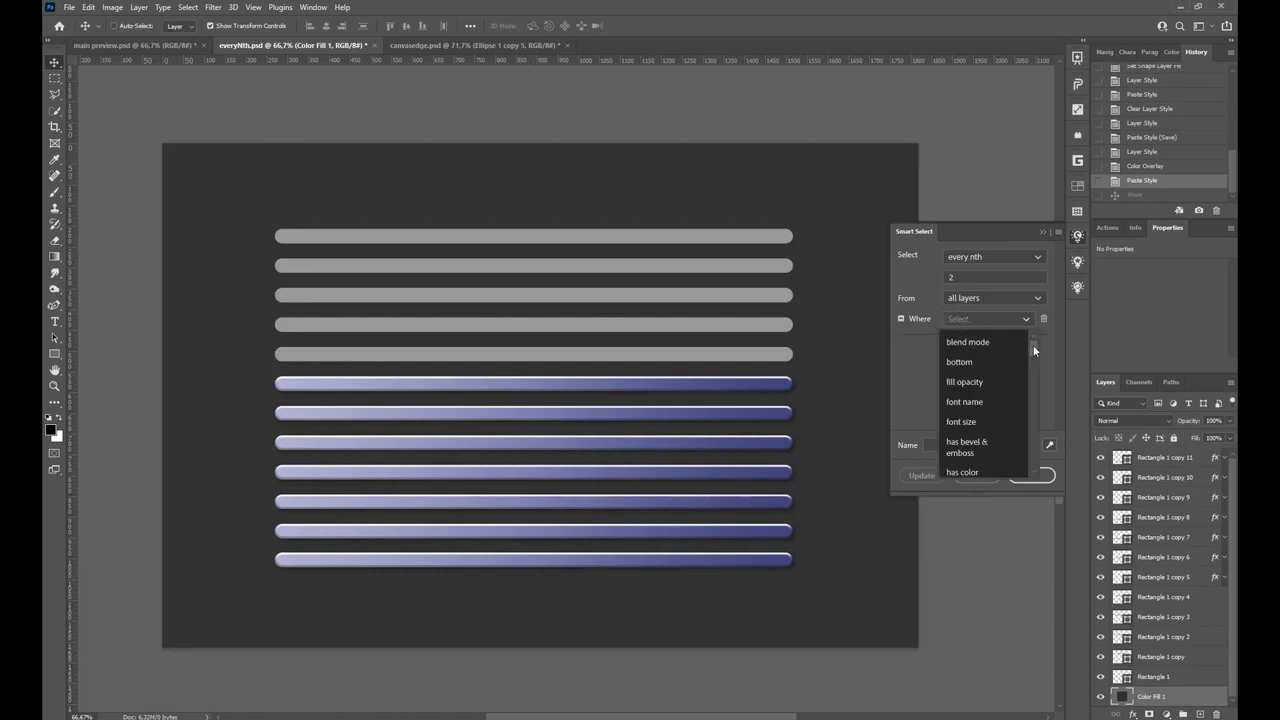
scroll("down", 3)
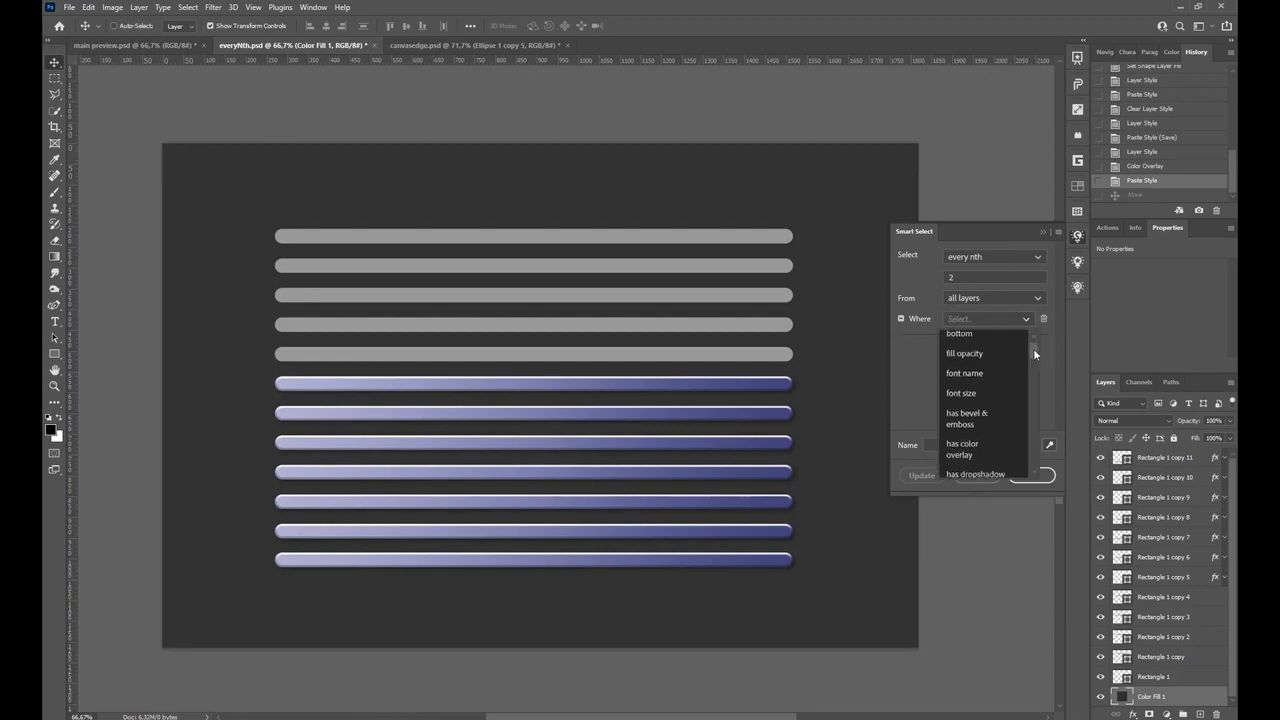
scroll("down", 3)
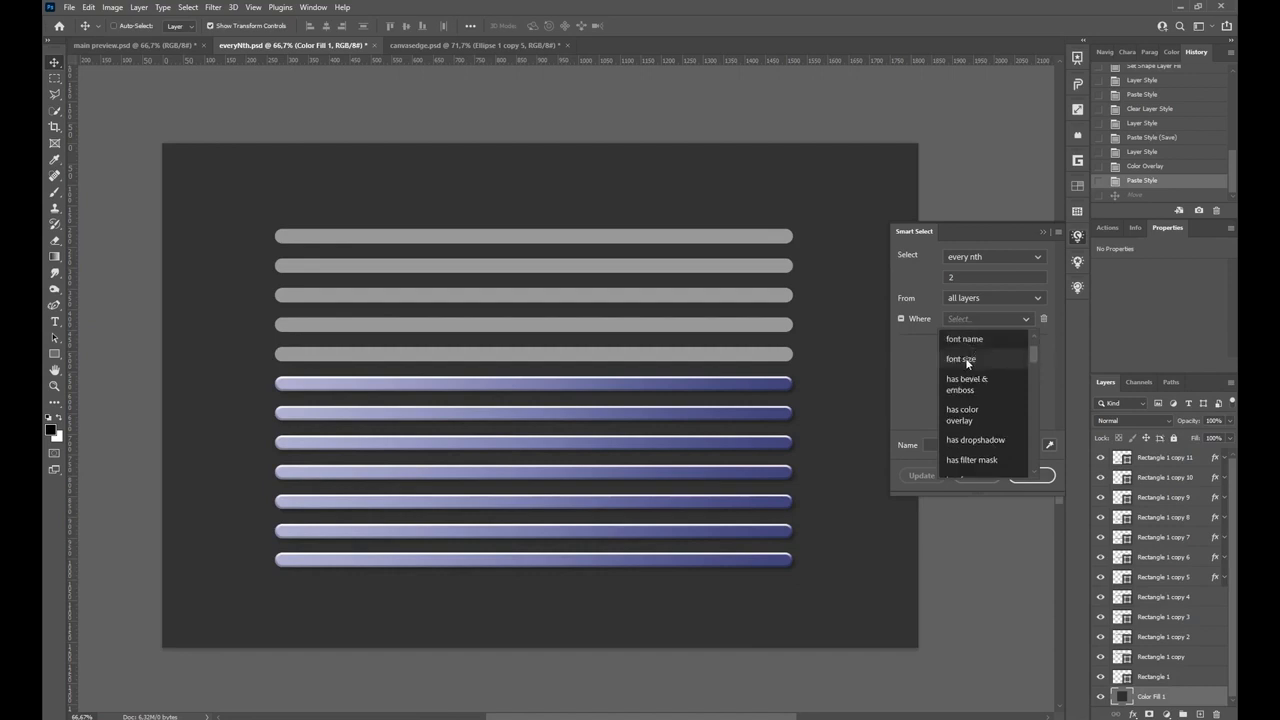
left_click(960, 360)
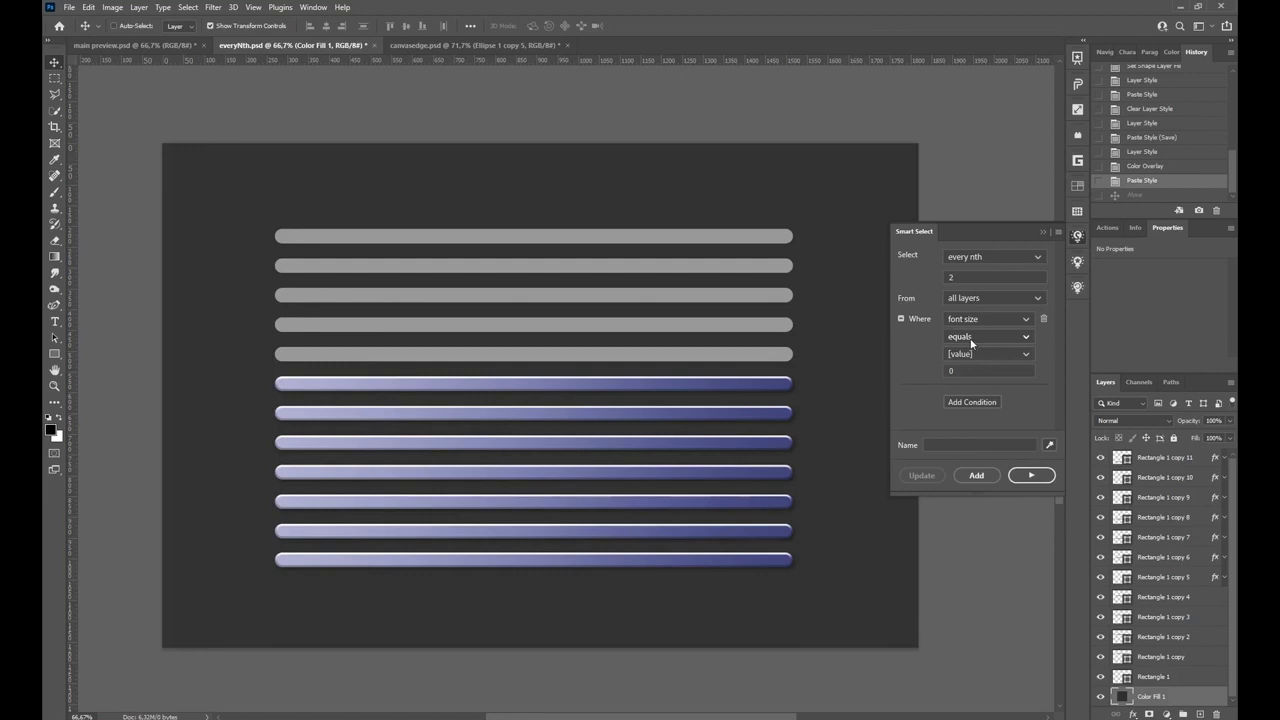
left_click(988, 336)
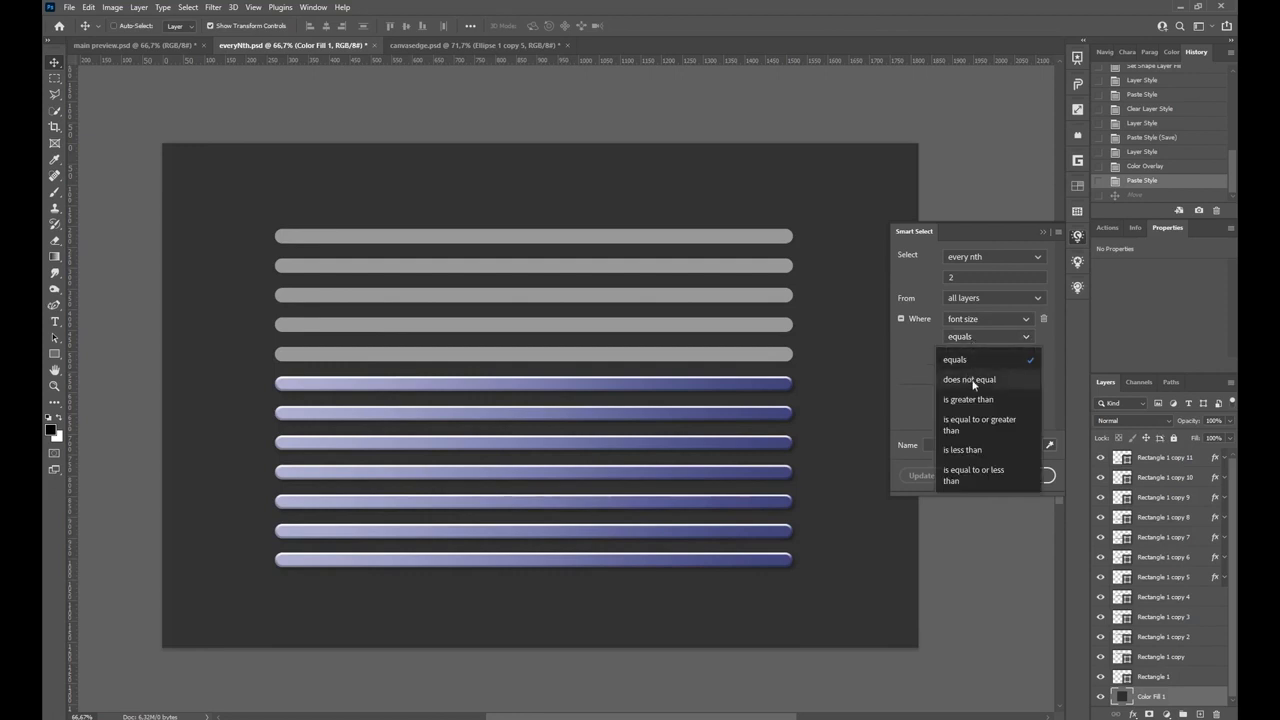
mouse_move(984, 428)
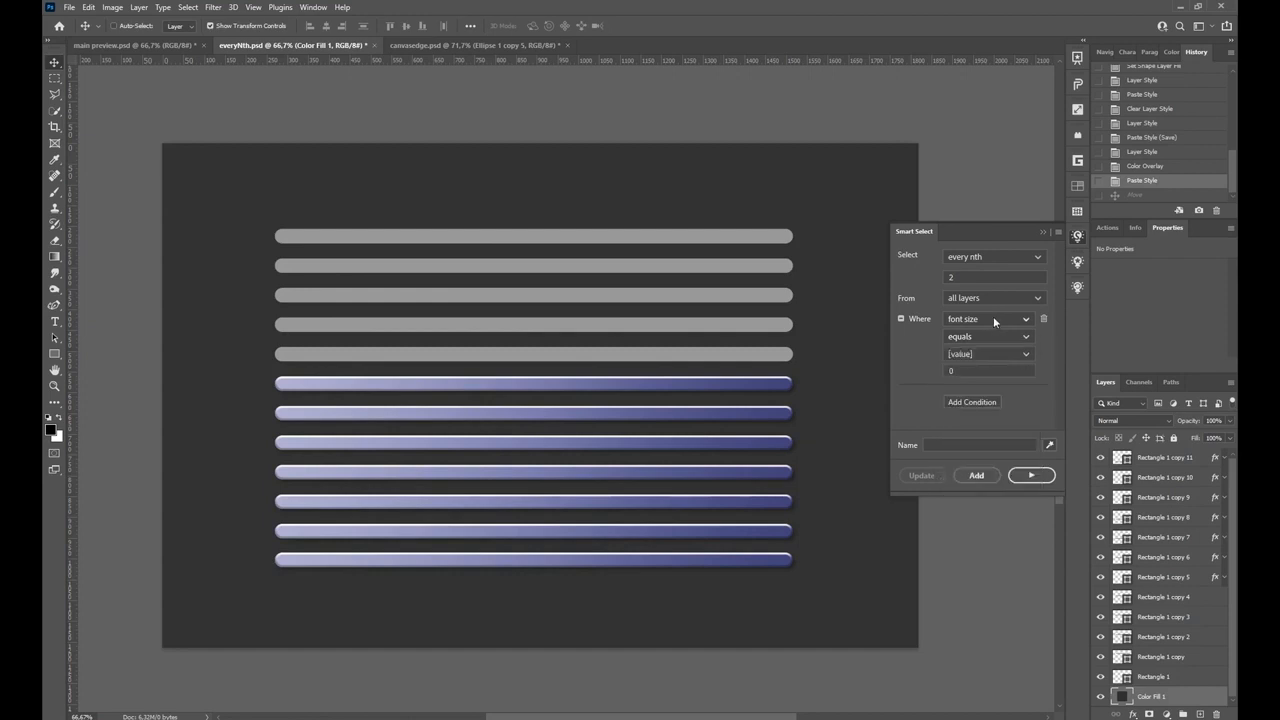
Step: Change the condition to 'has layer effects' is true so only styled stripes match
left_click(988, 318)
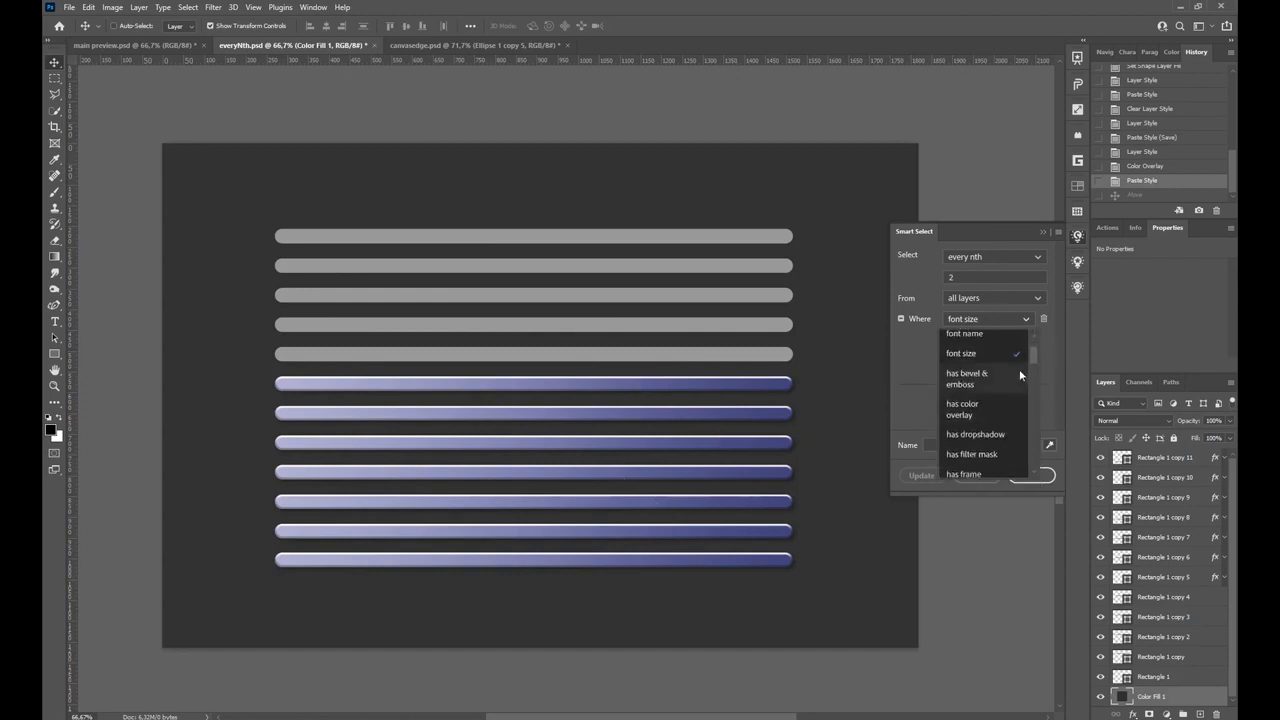
scroll("down", 3)
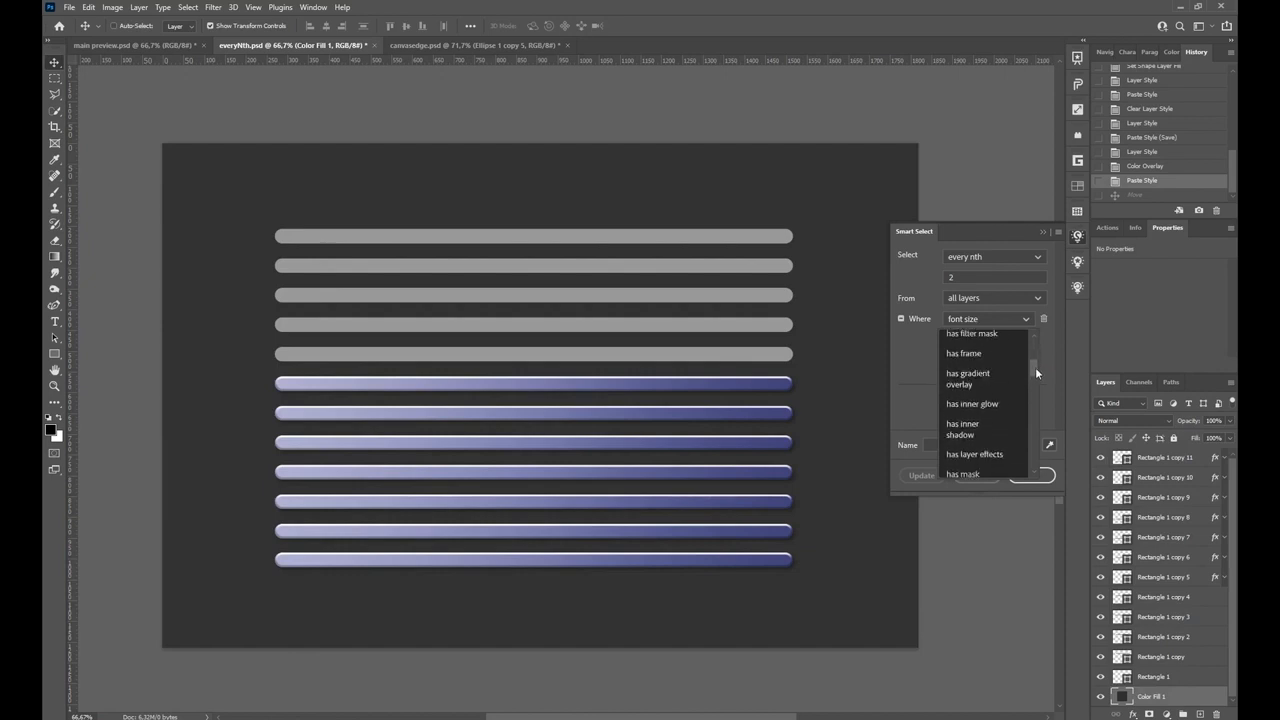
left_click(974, 454)
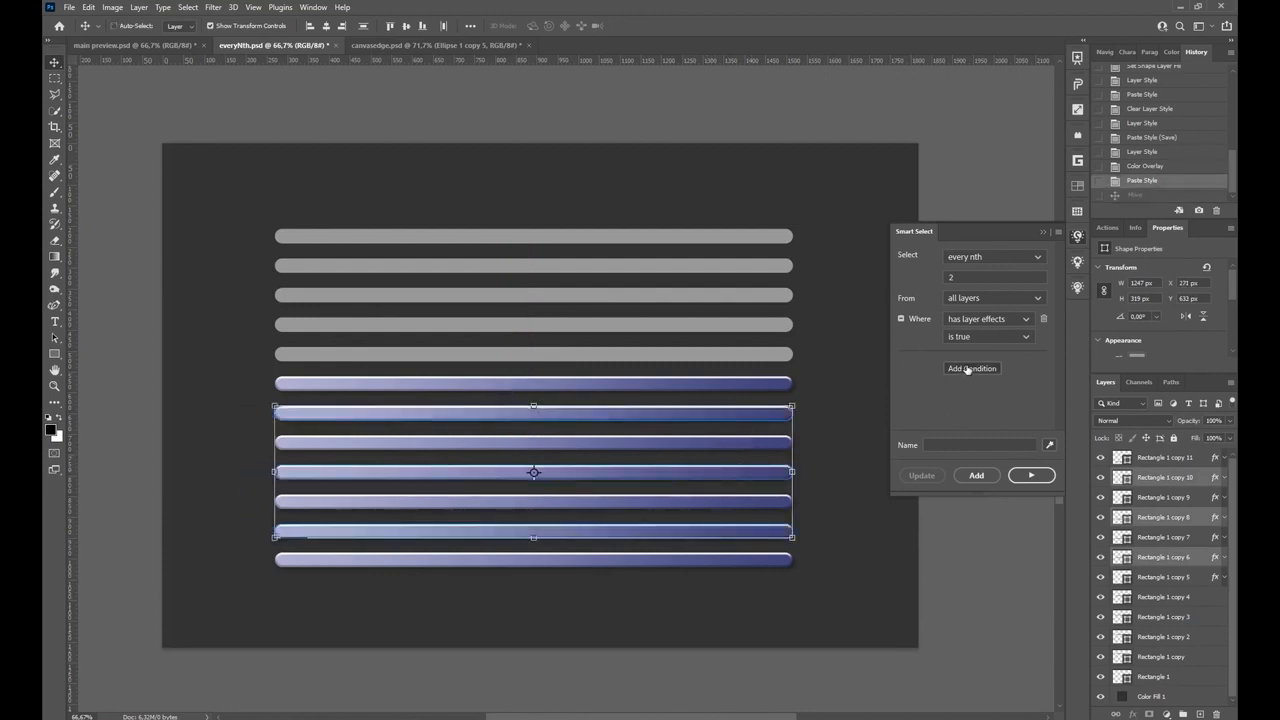
Step: Add a second And condition row with its property still unset
left_click(972, 368)
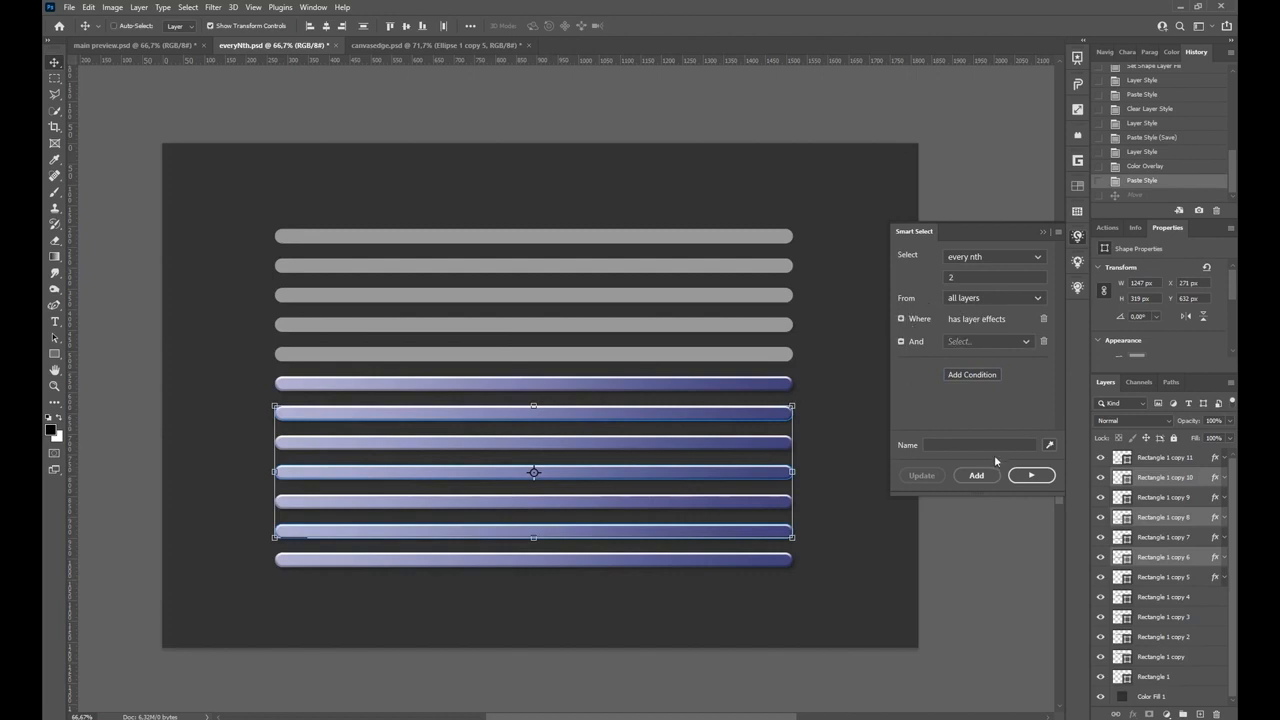
mouse_move(656, 322)
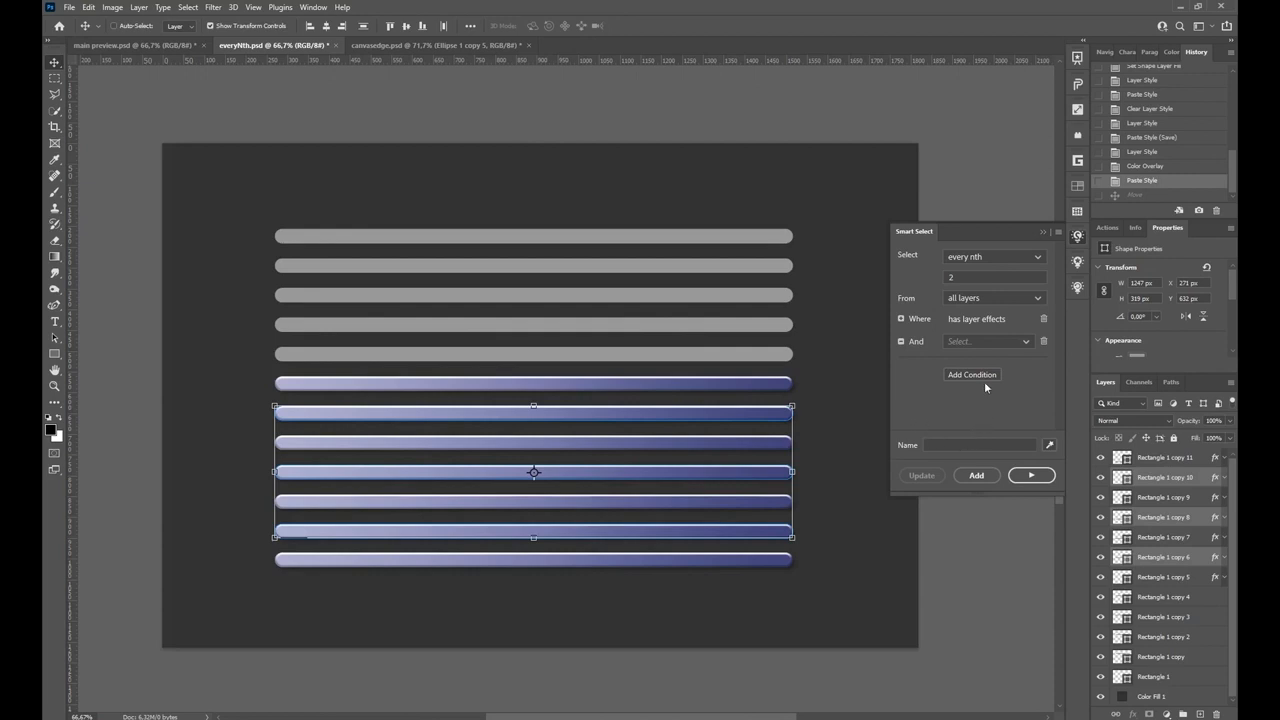
mouse_move(1044, 452)
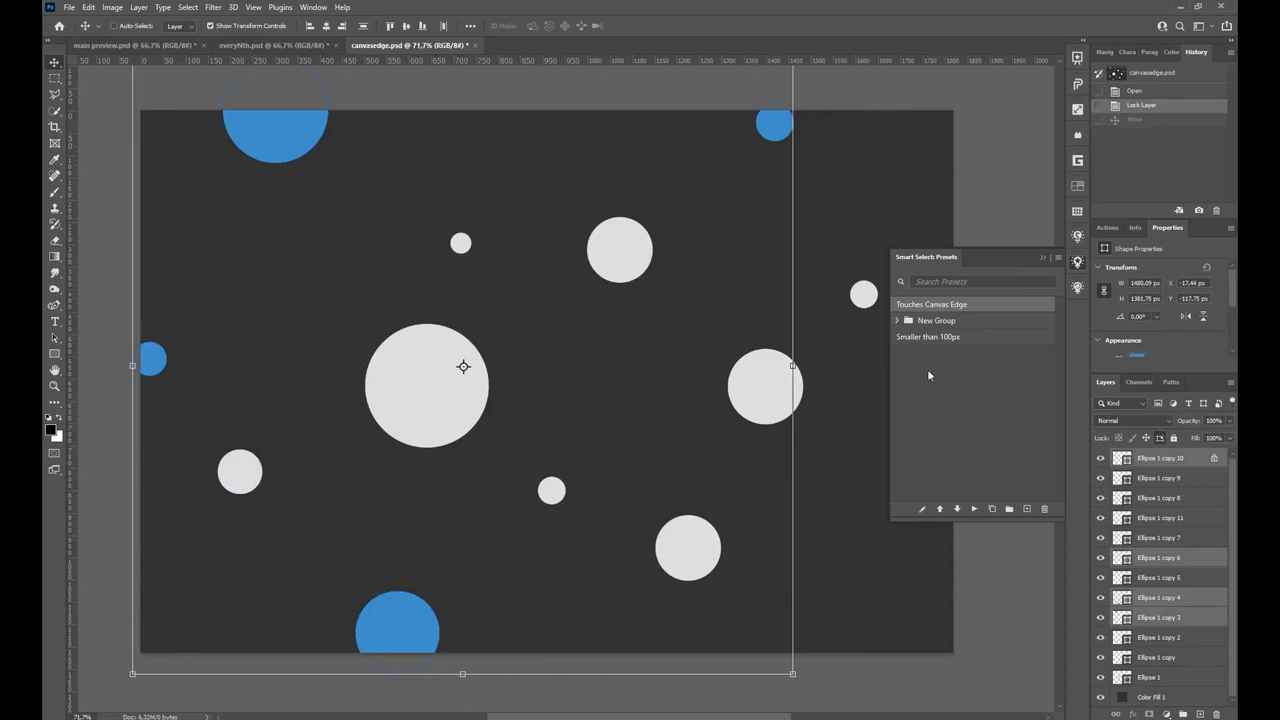
mouse_move(924, 342)
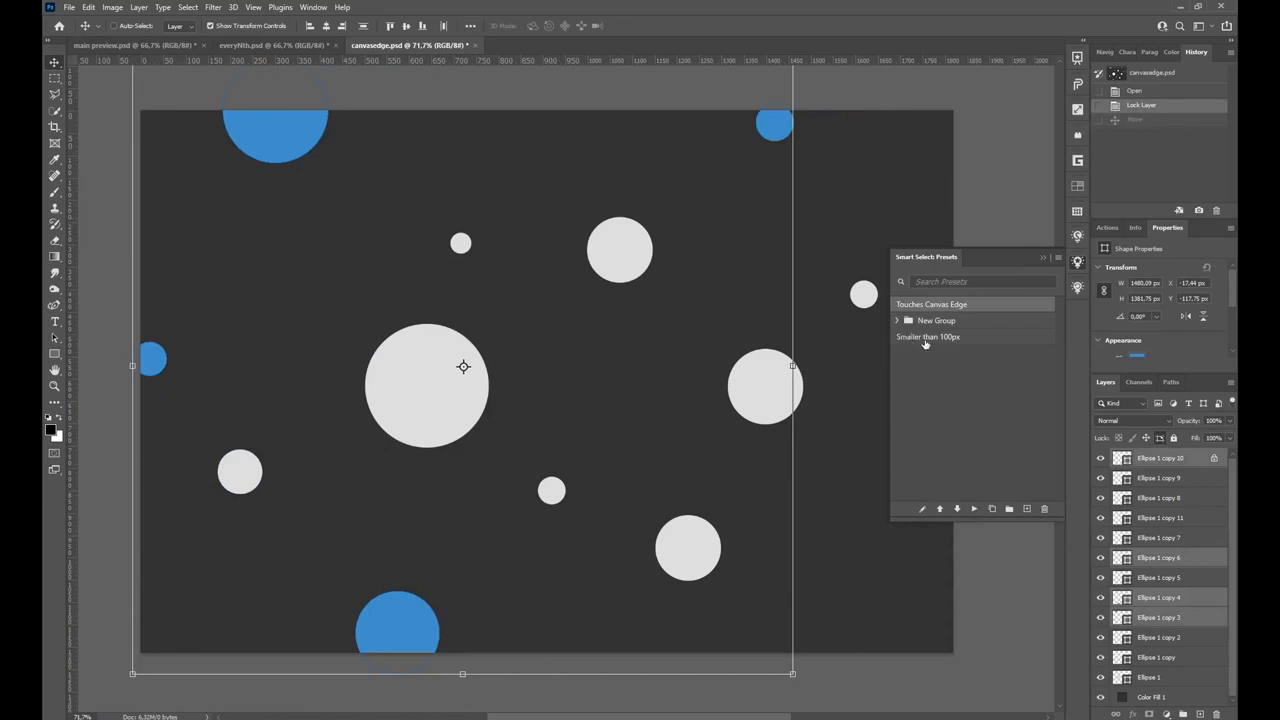
mouse_move(648, 328)
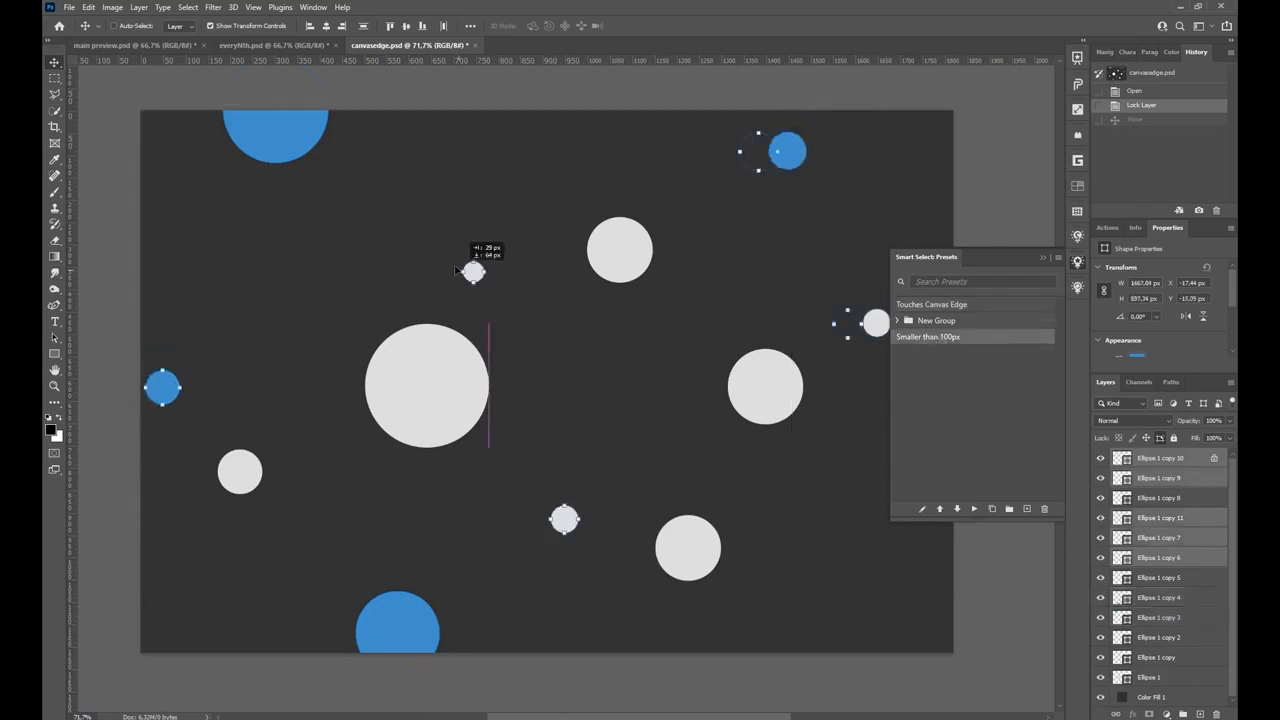
Step: Marquee-select the circles on the left half of the canvas
left_click_drag(476, 272, 476, 252)
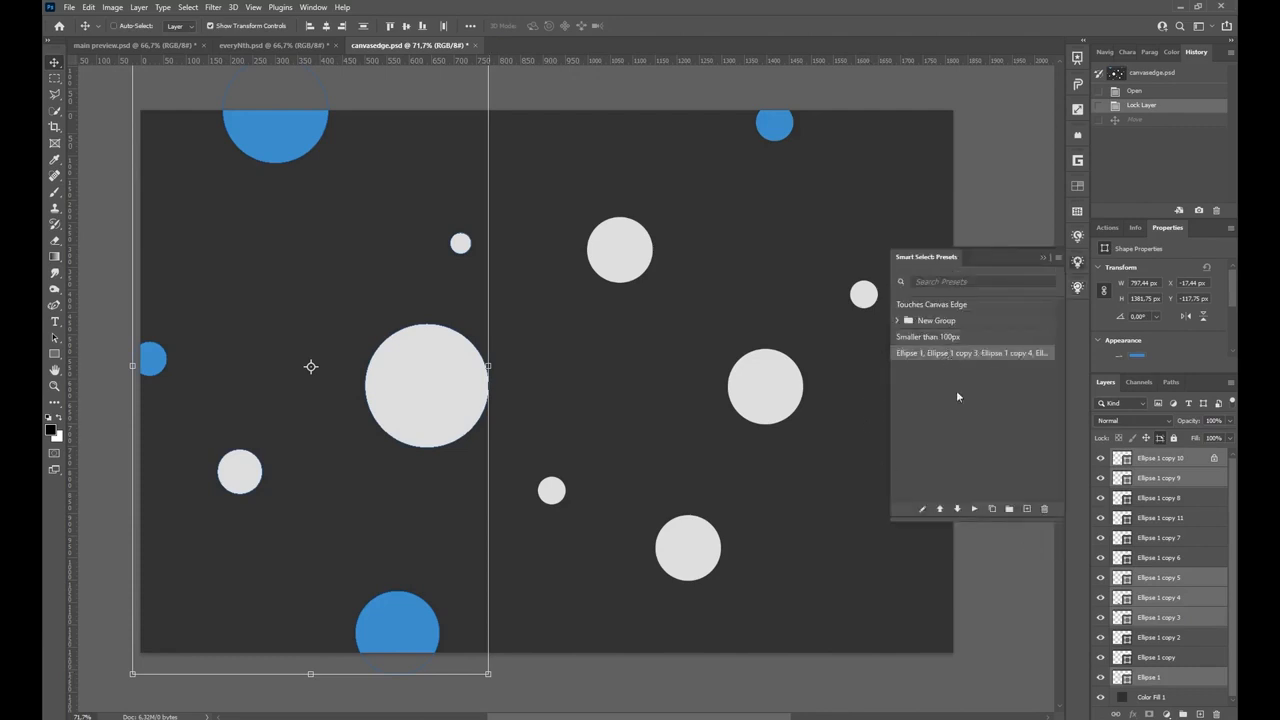
Step: Rename the newly saved preset to 'LeftCircles'
double_click(970, 352)
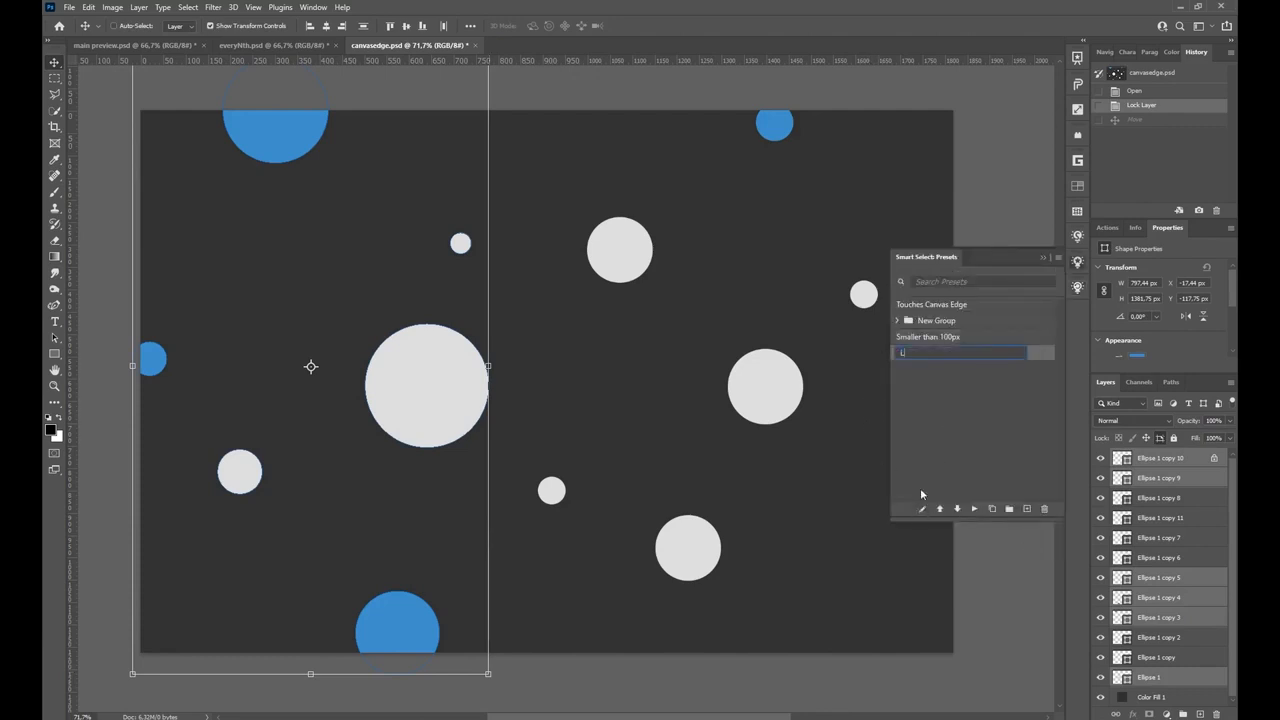
type("LeftCircles")
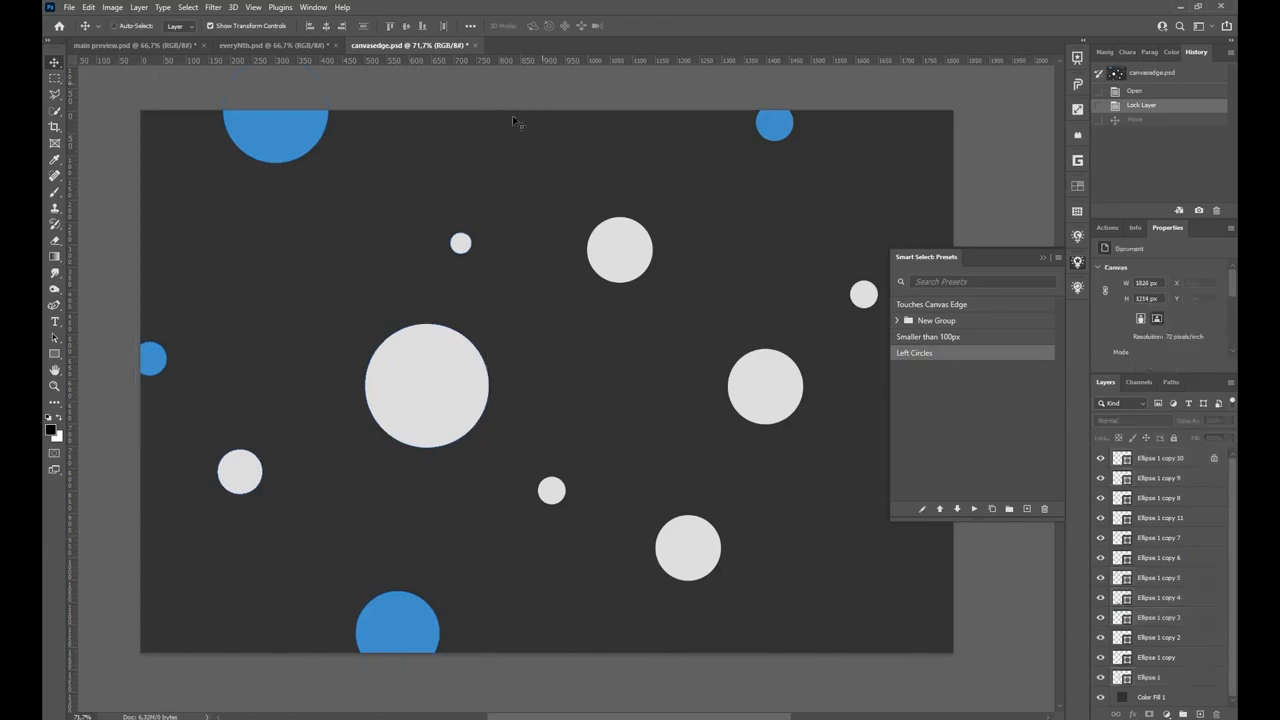
mouse_move(128, 654)
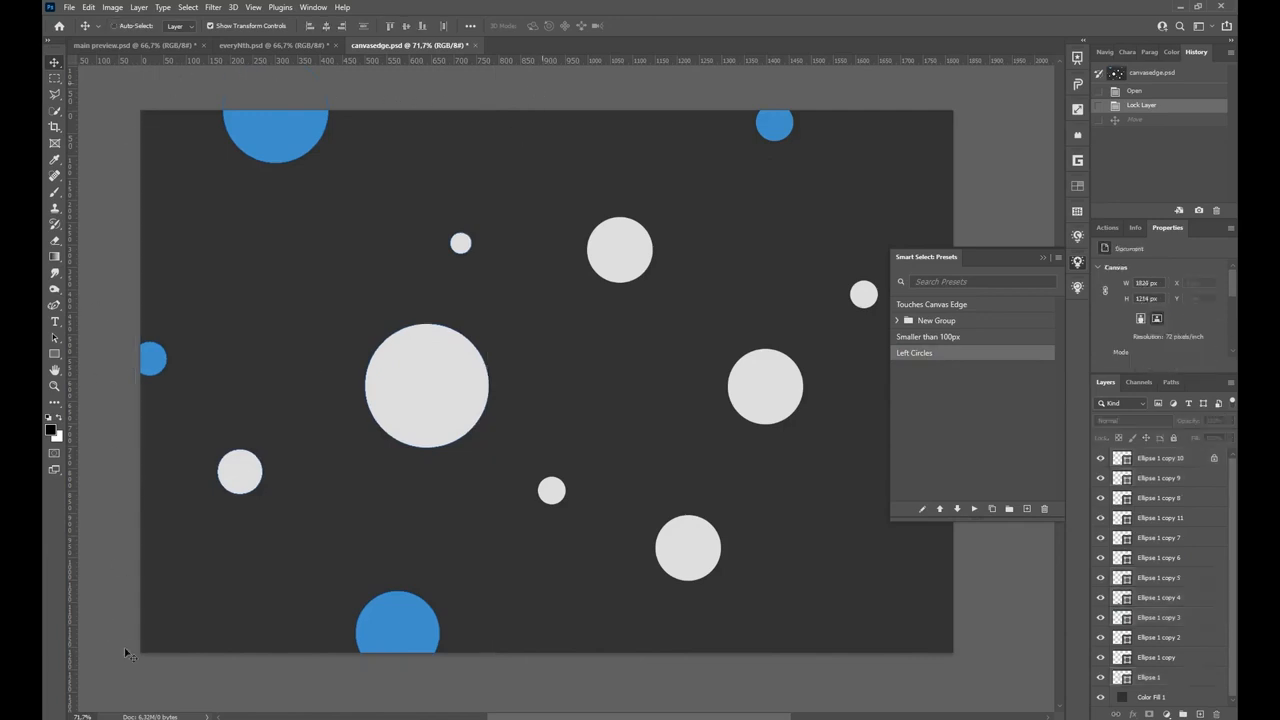
mouse_move(528, 464)
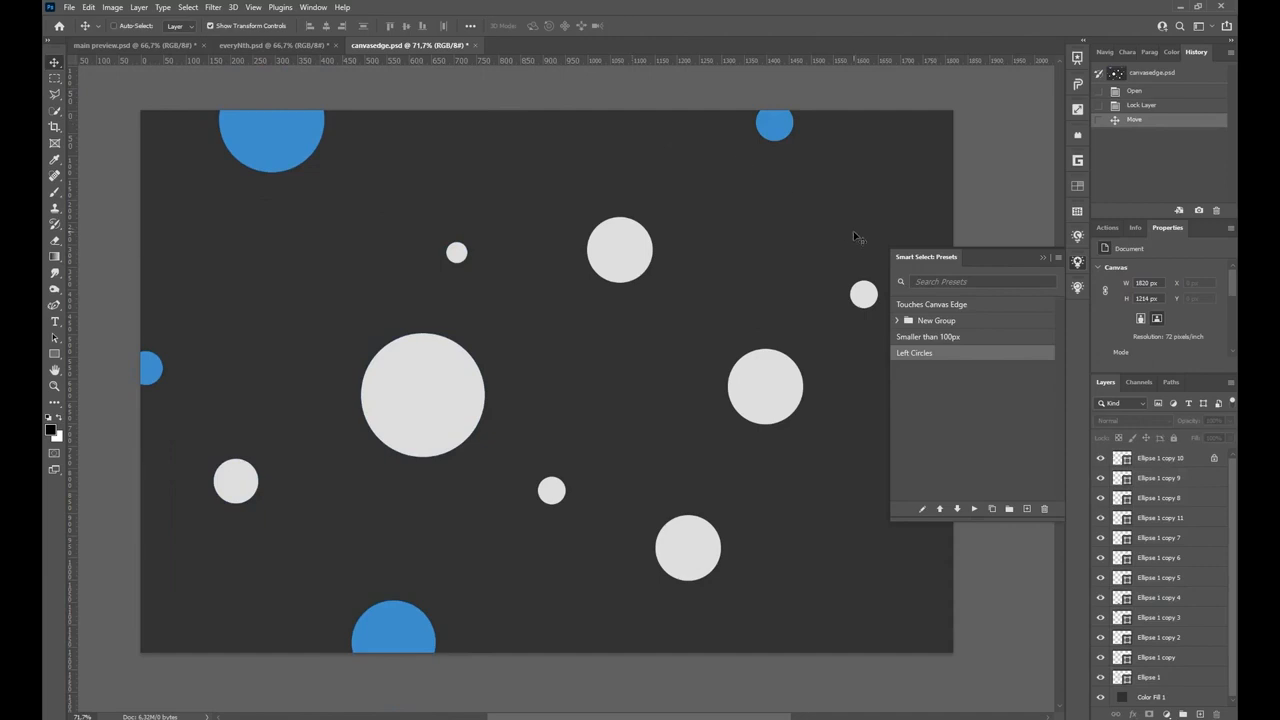
mouse_move(850, 236)
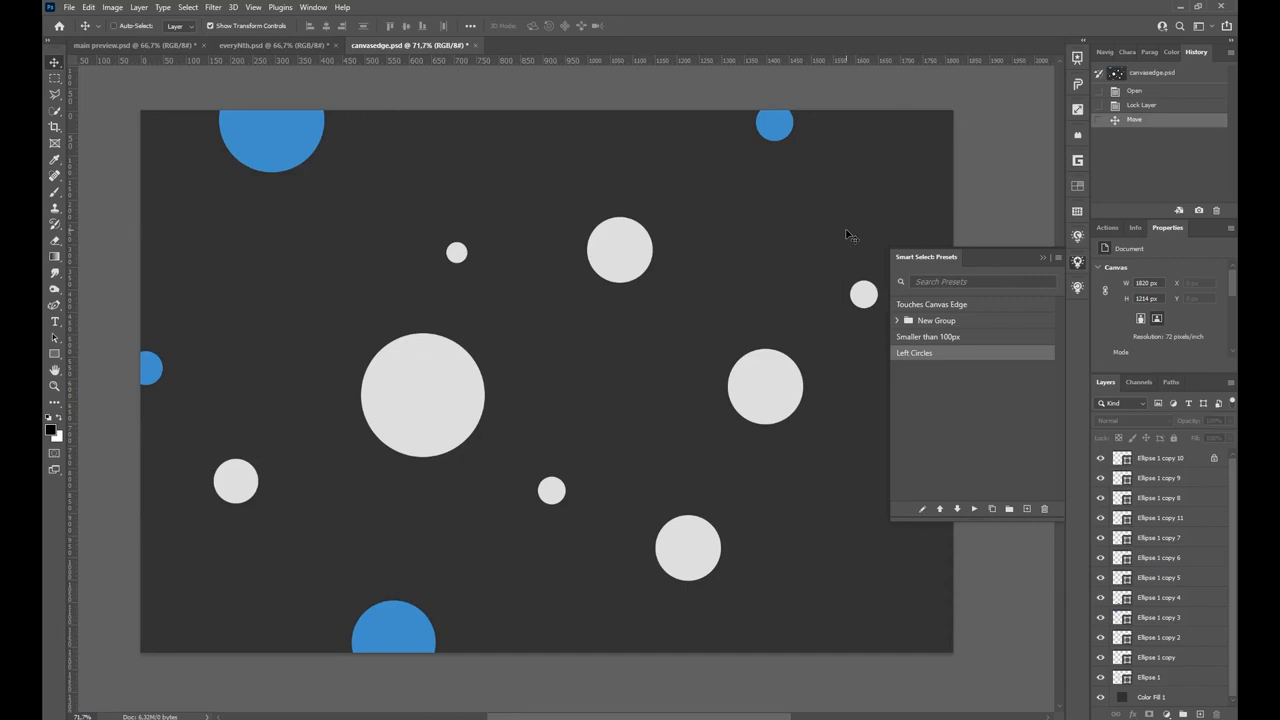
mouse_move(910, 328)
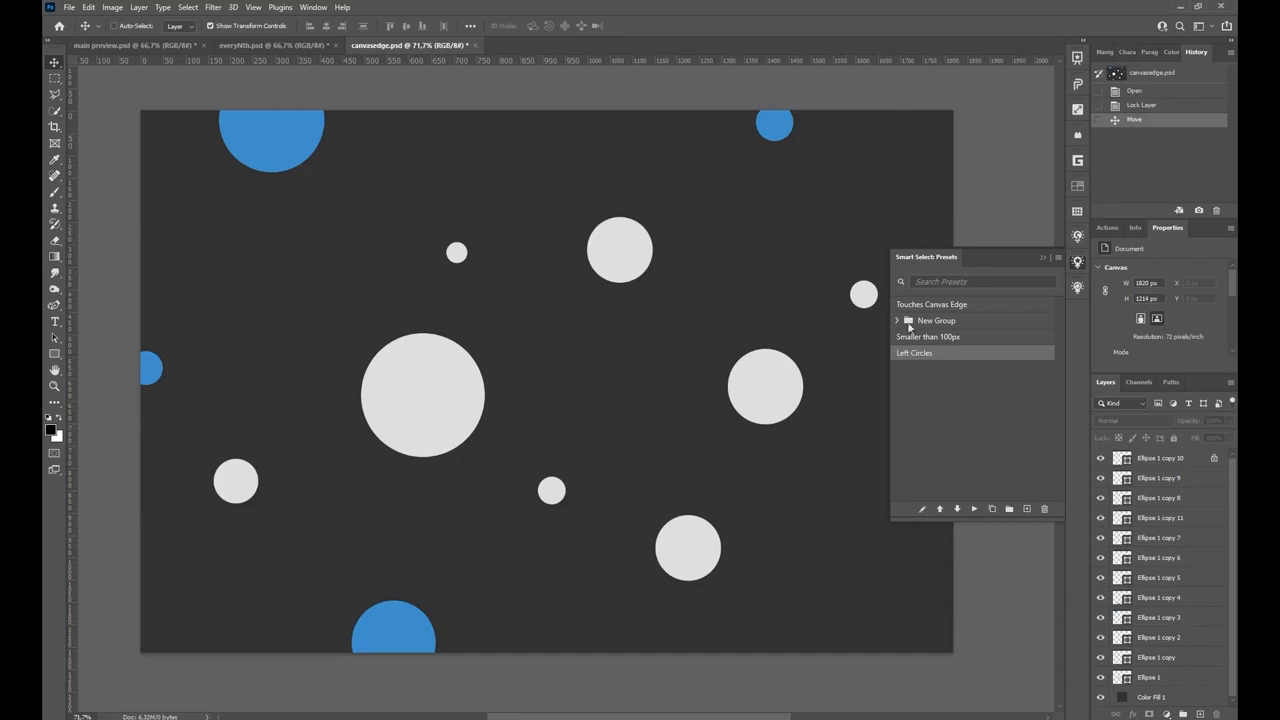